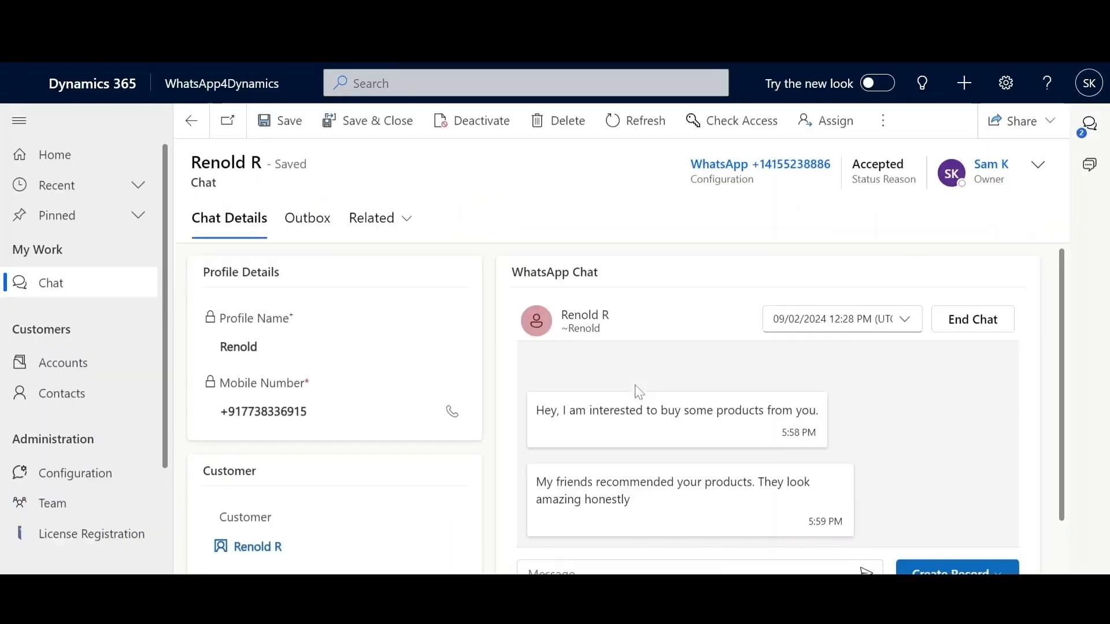
- Accept Ryan's incoming WhatsApp chat, send a reply, and start a new Lead via Create Record
left_click(957, 571)
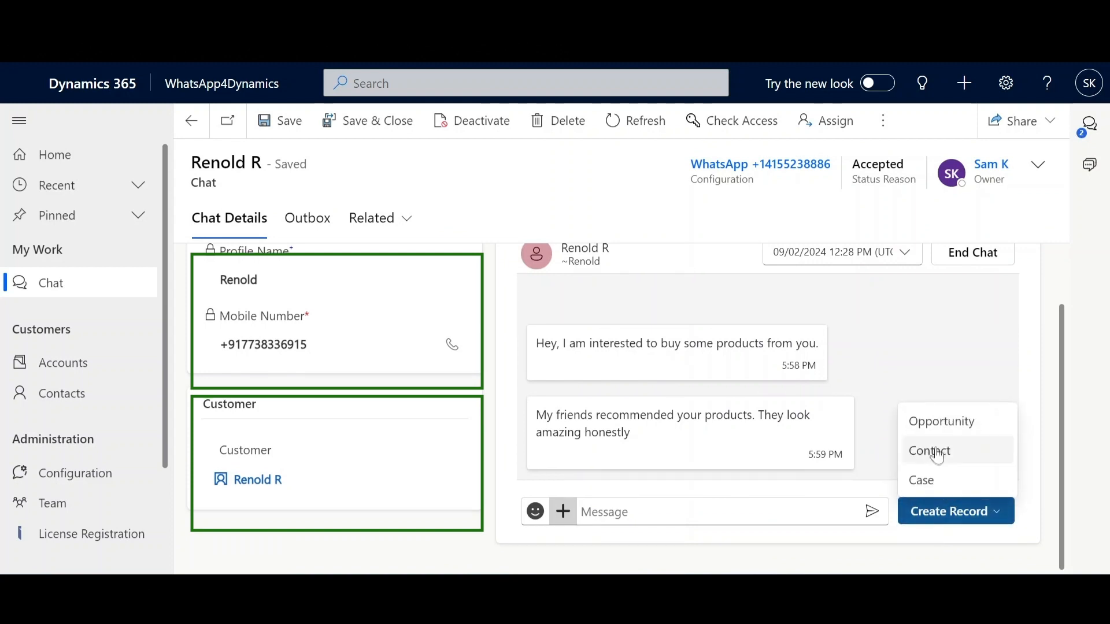
left_click(962, 429)
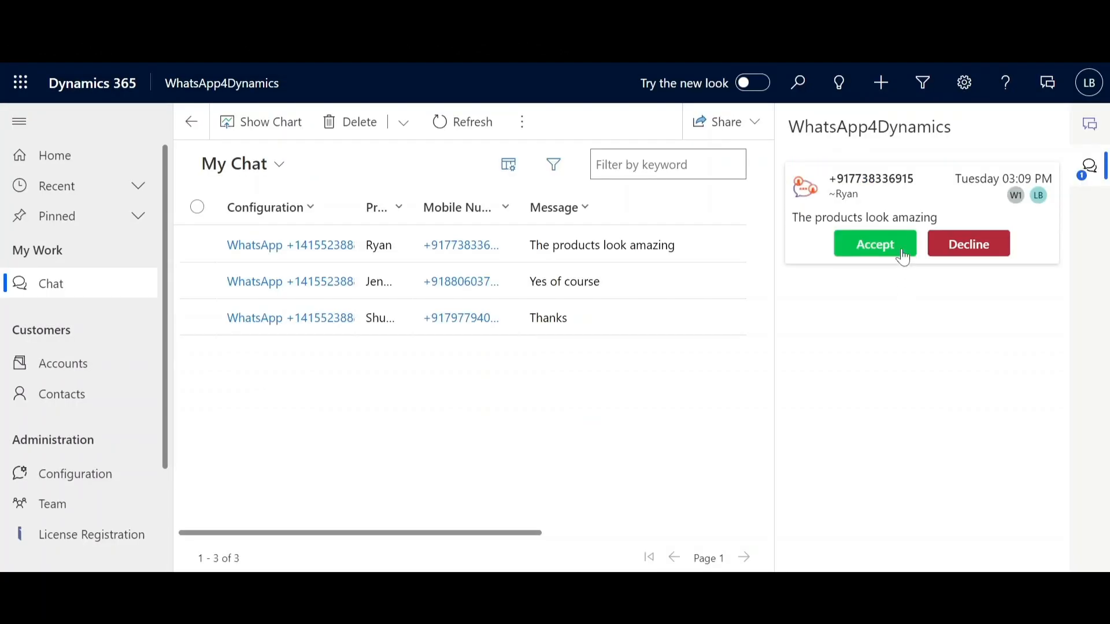
left_click(875, 244)
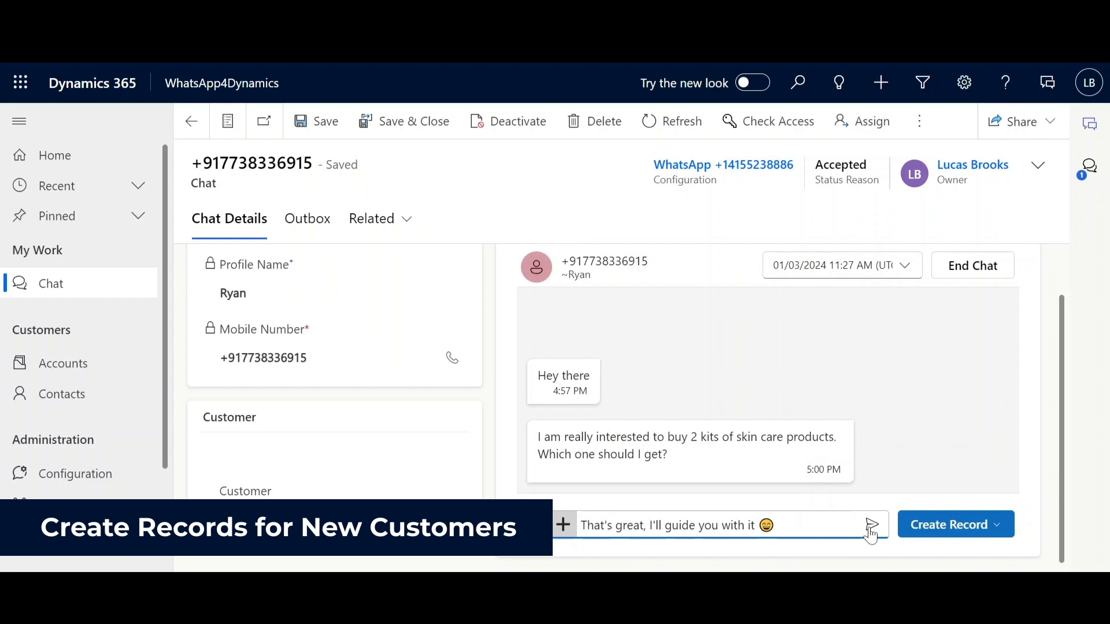
left_click(872, 525)
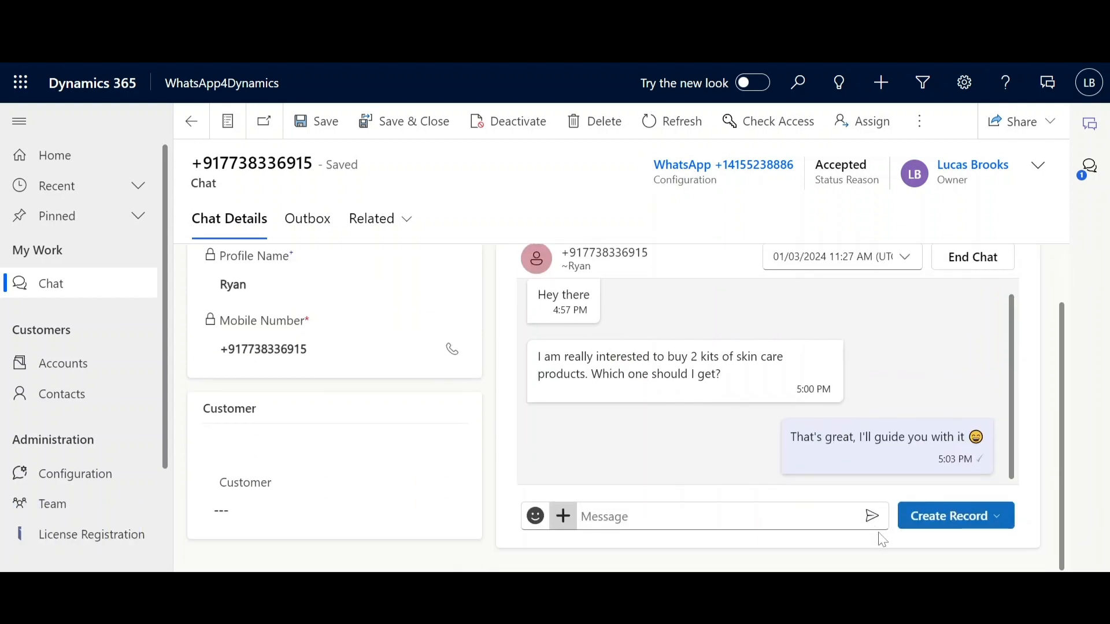
left_click(949, 516)
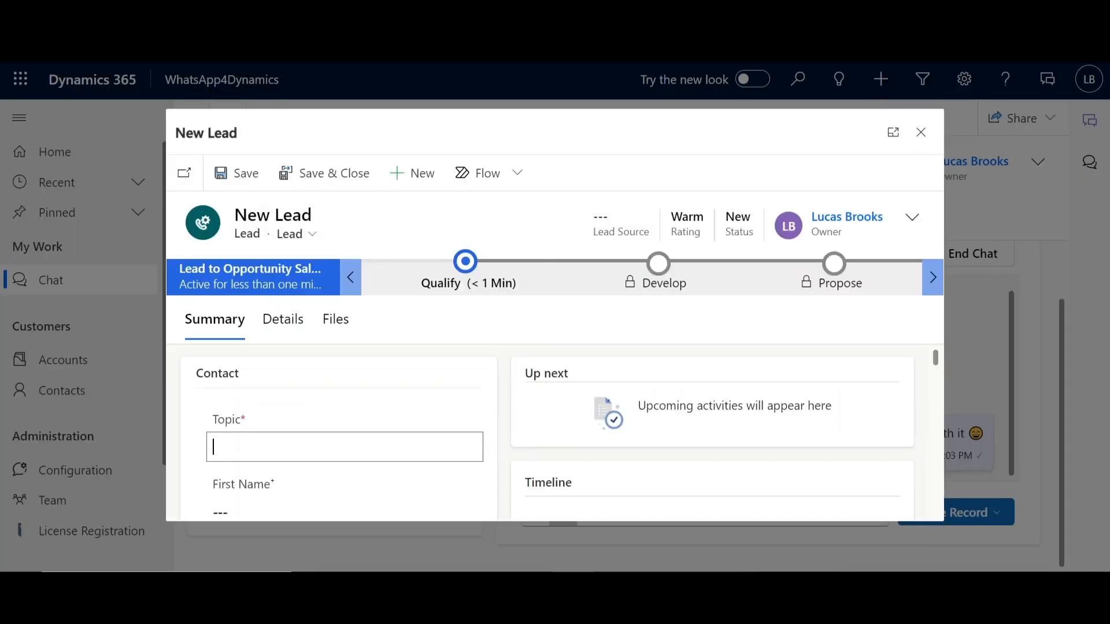
type("New Lead - Skin care Kits")
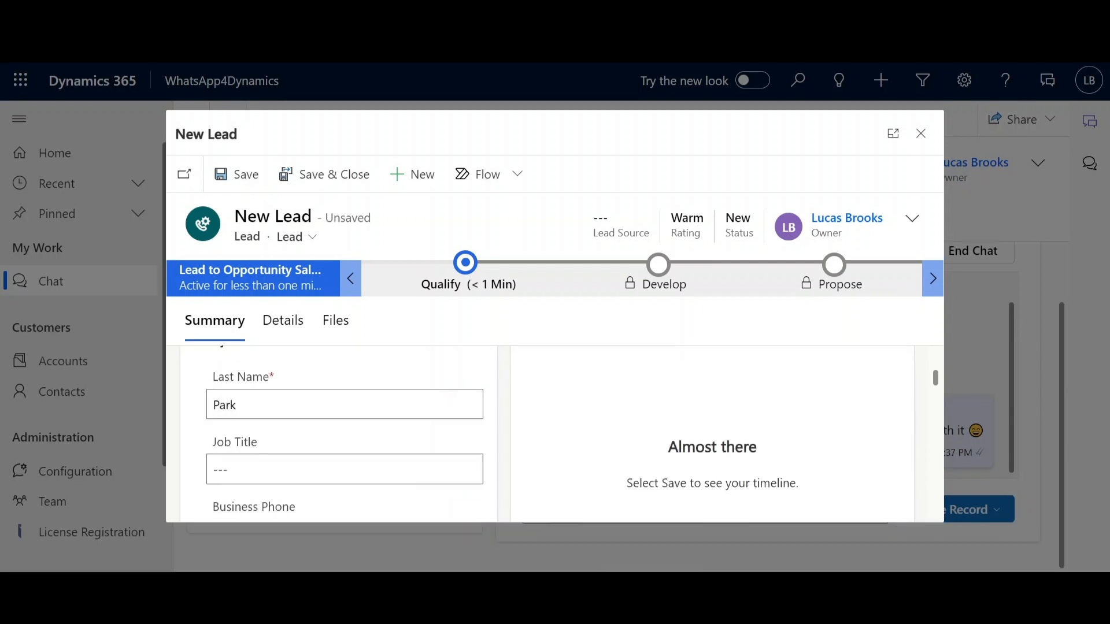
left_click(243, 174)
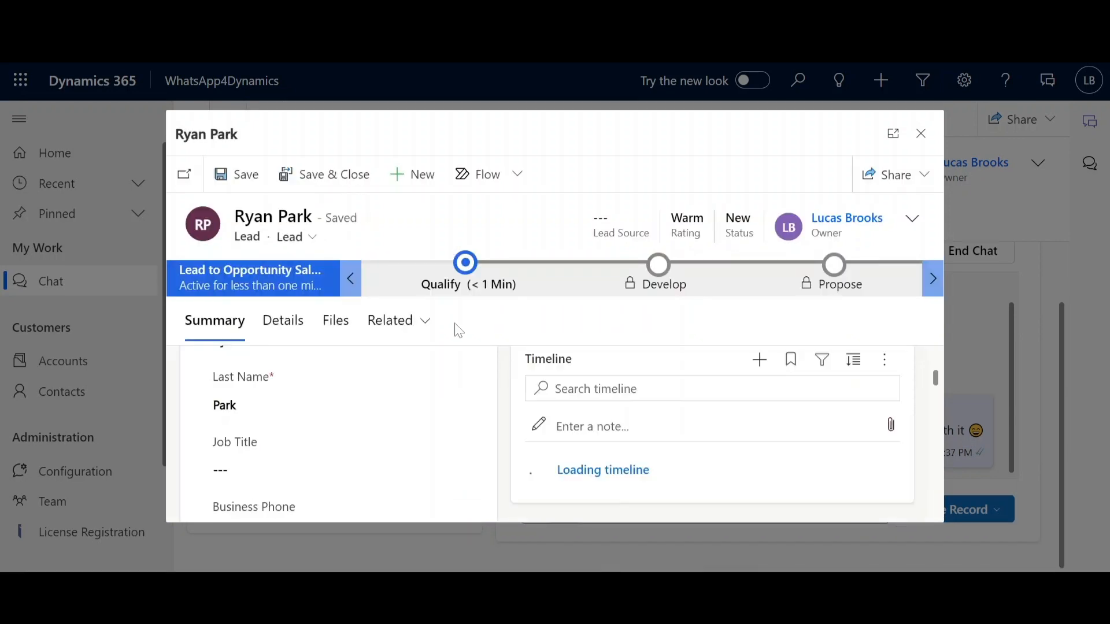
left_click(921, 133)
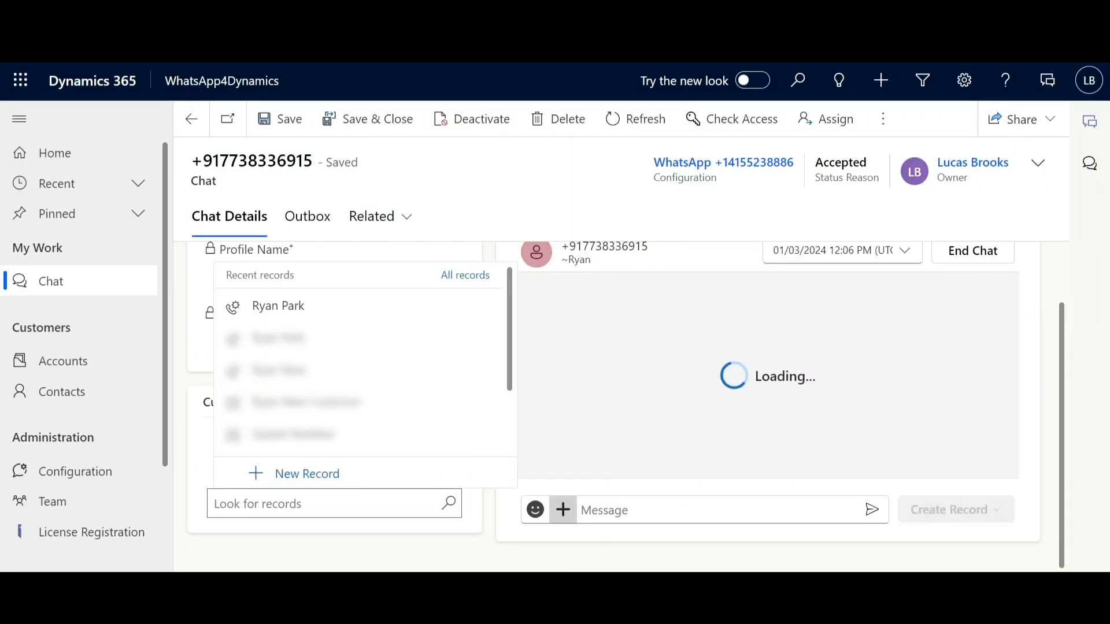
left_click(278, 305)
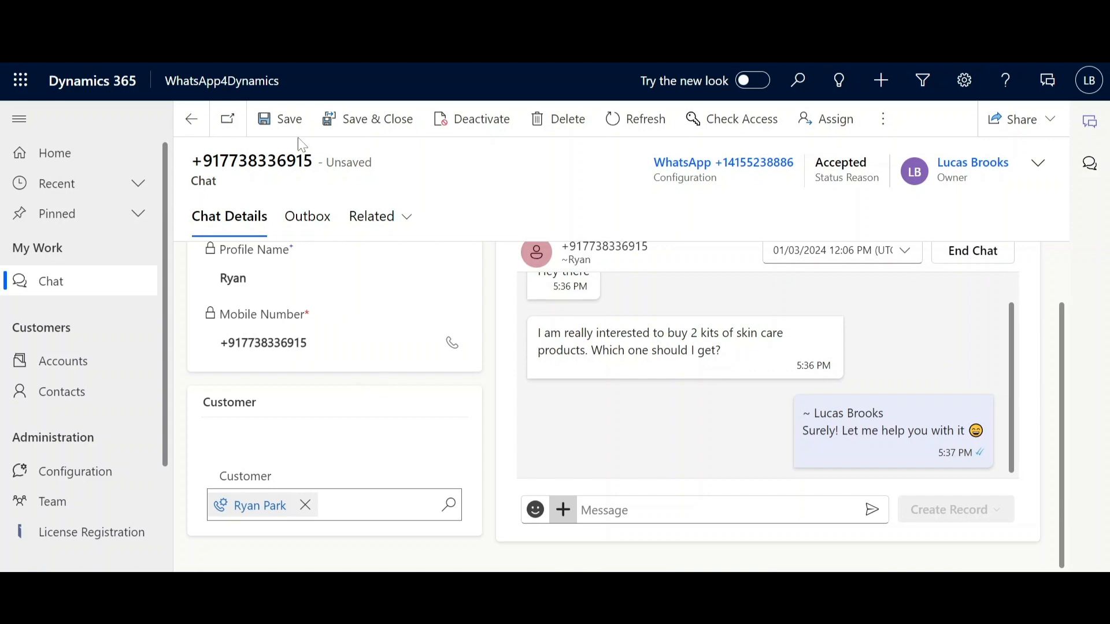
left_click(279, 118)
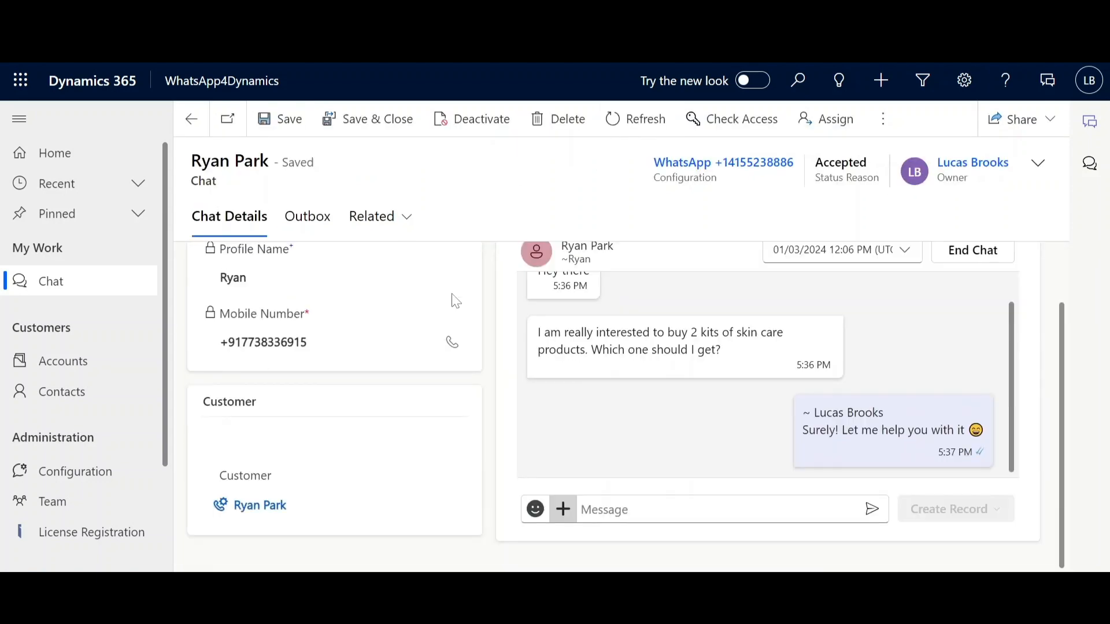